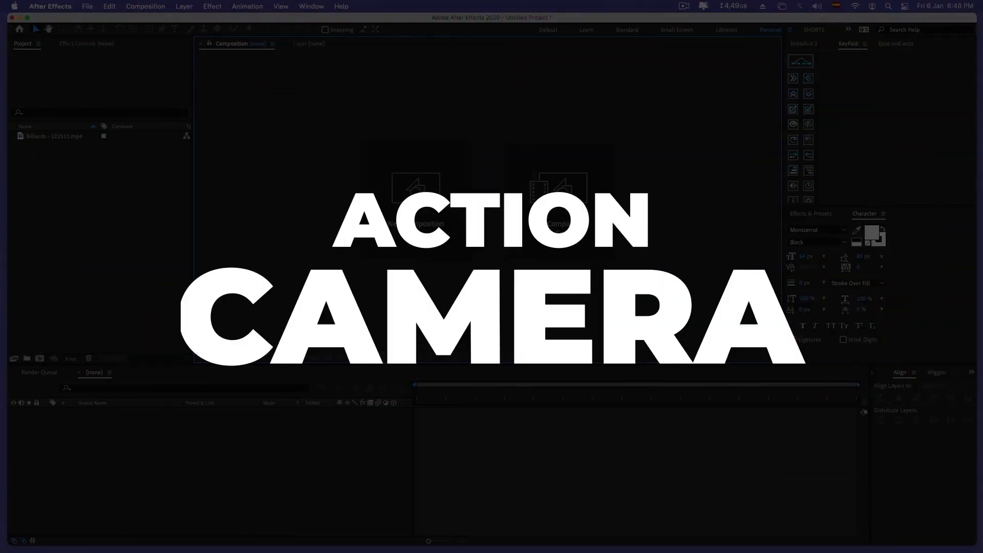
Step: Build a new 'Billiards - 122511' composition from the billiards footage in the Project panel
{"action": "left_click", "coordinate": [53, 136]}
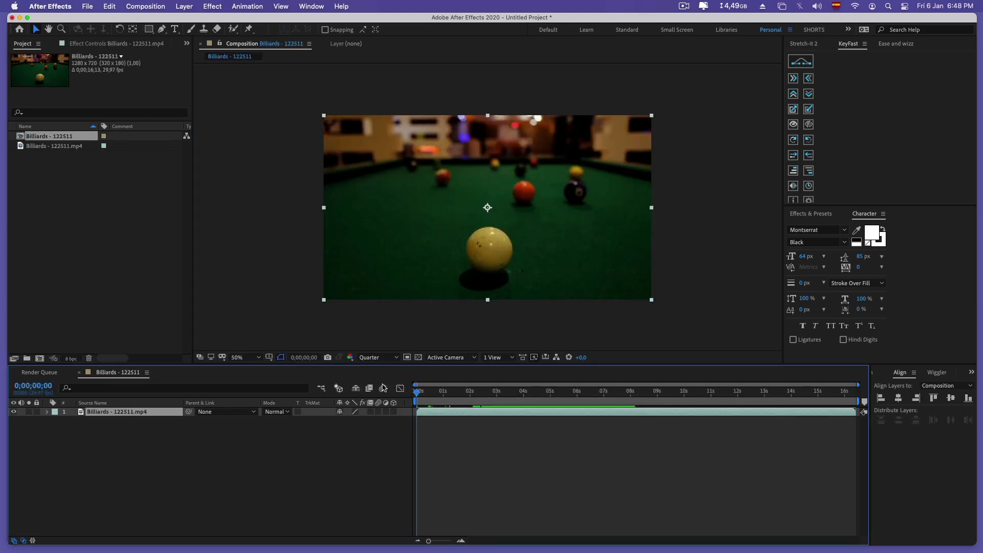
Step: Set the work area from 4;10 to the shot's end and trim the comp to it
{"action": "left_click", "coordinate": [463, 391]}
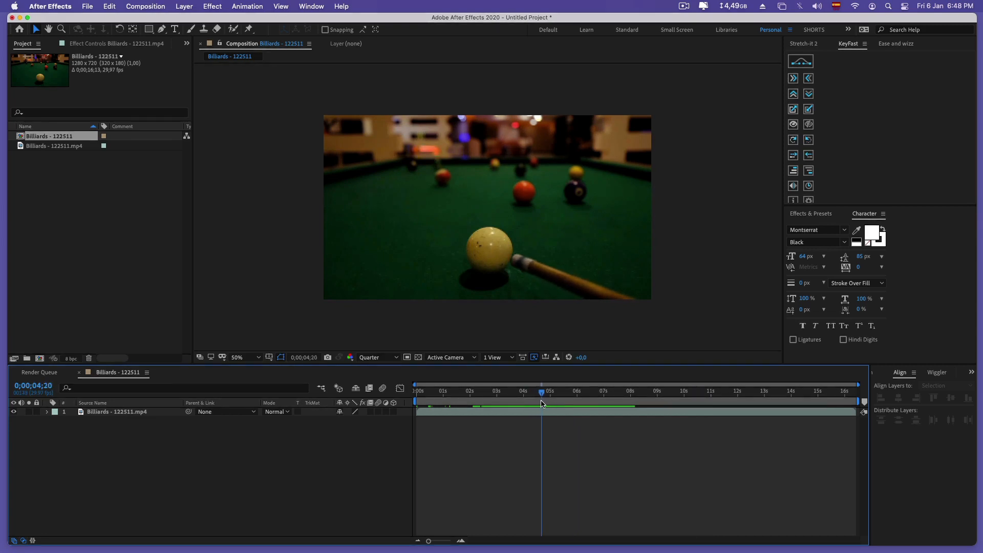
{"action": "left_click_drag", "start_coordinate": [543, 390], "coordinate": [533, 390]}
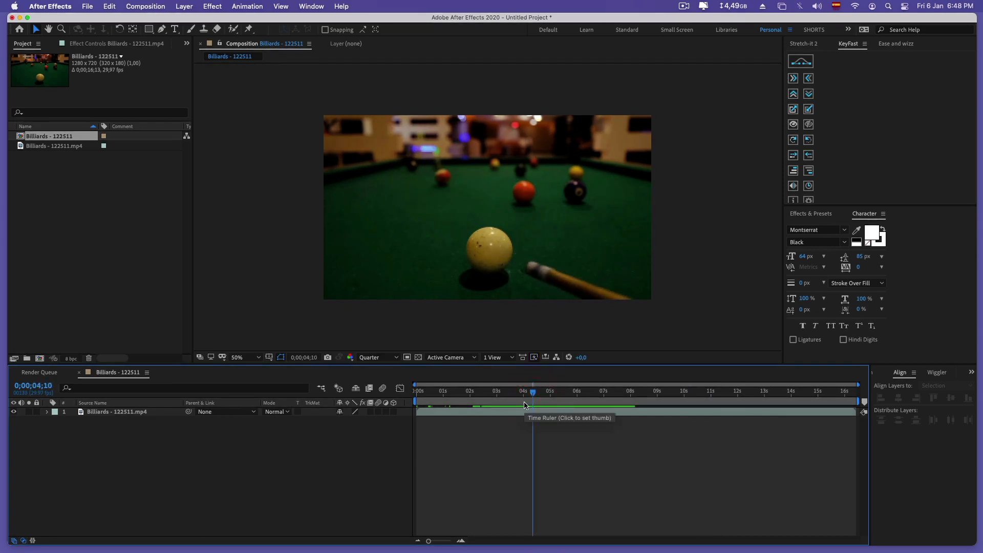
{"action": "left_click", "coordinate": [593, 391]}
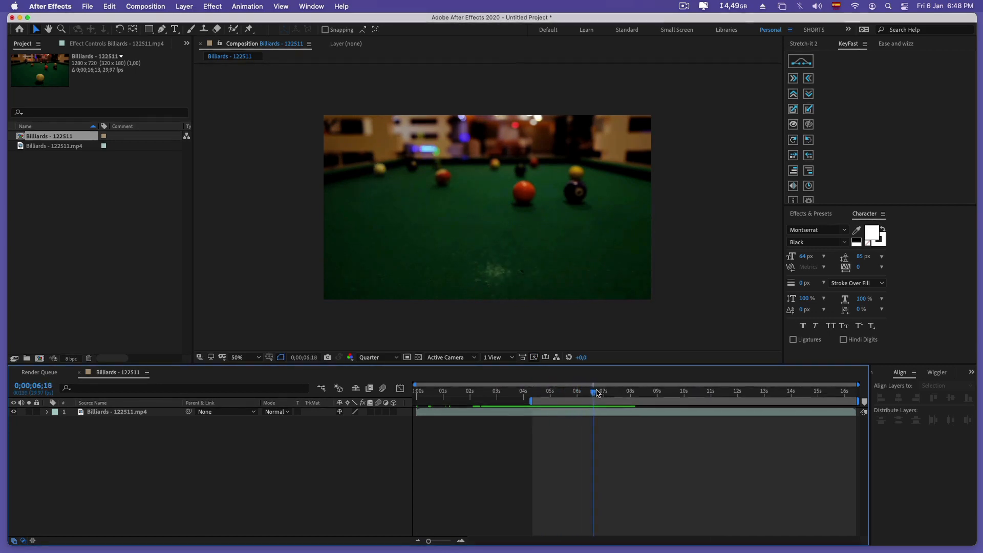
{"action": "left_click_drag", "start_coordinate": [594, 391], "coordinate": [625, 391]}
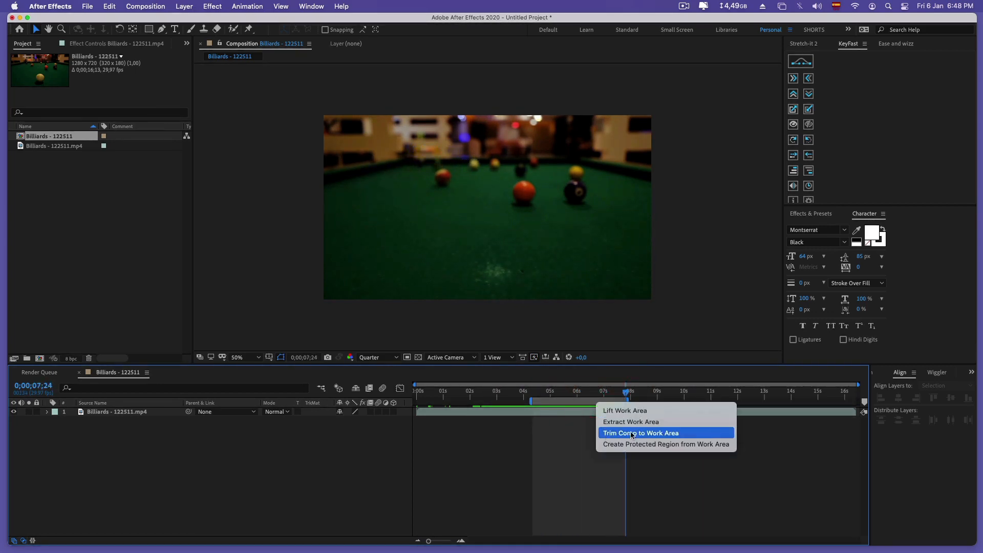
{"action": "left_click", "coordinate": [640, 433]}
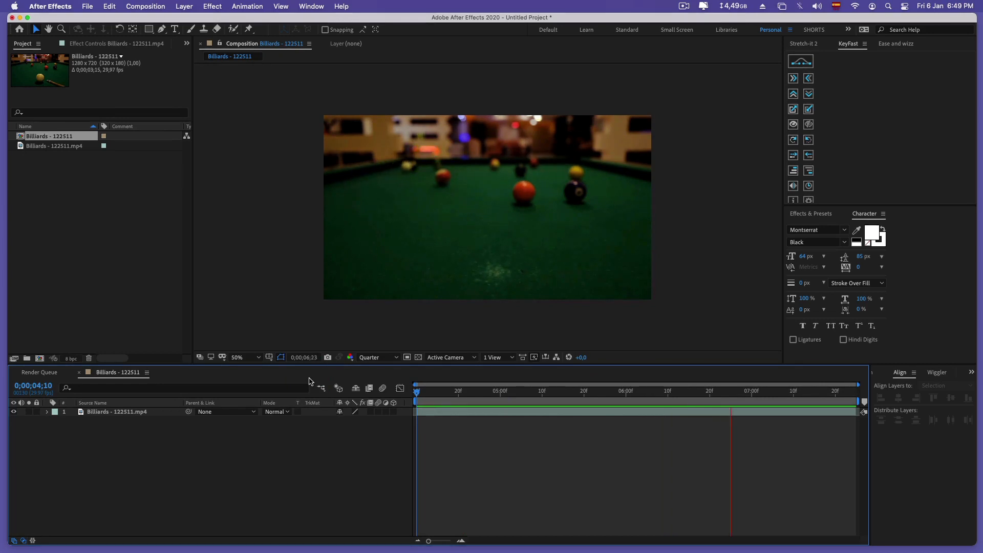
{"action": "left_click", "coordinate": [492, 383]}
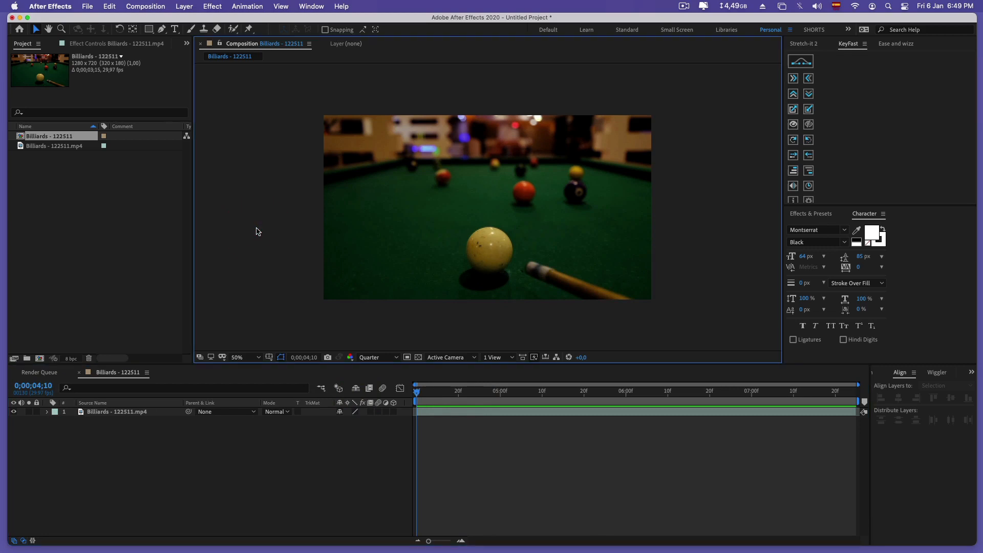
Step: Add a Two-Node Camera parented to a 3D Null 1, and show the null's Position
{"action": "left_click", "coordinate": [184, 6]}
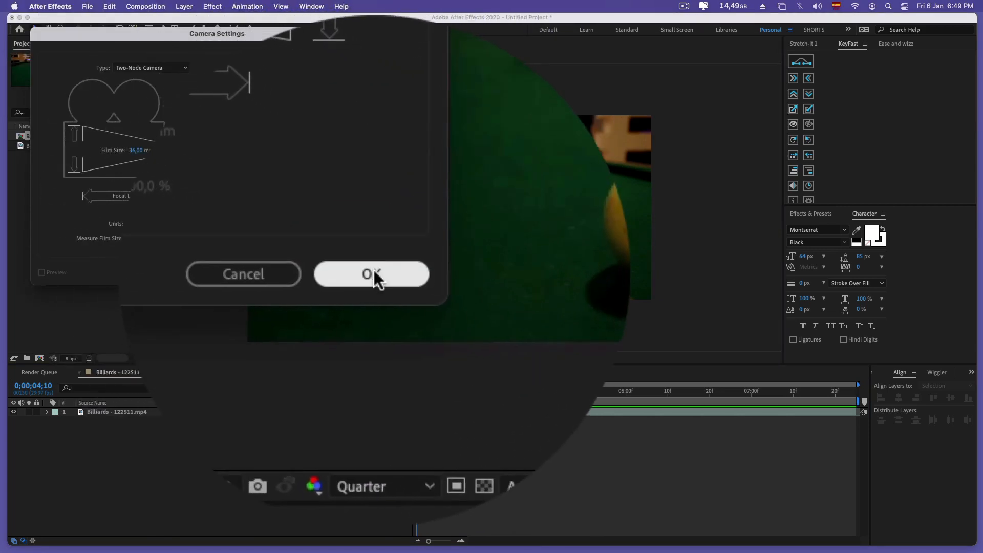
{"action": "left_click", "coordinate": [371, 274]}
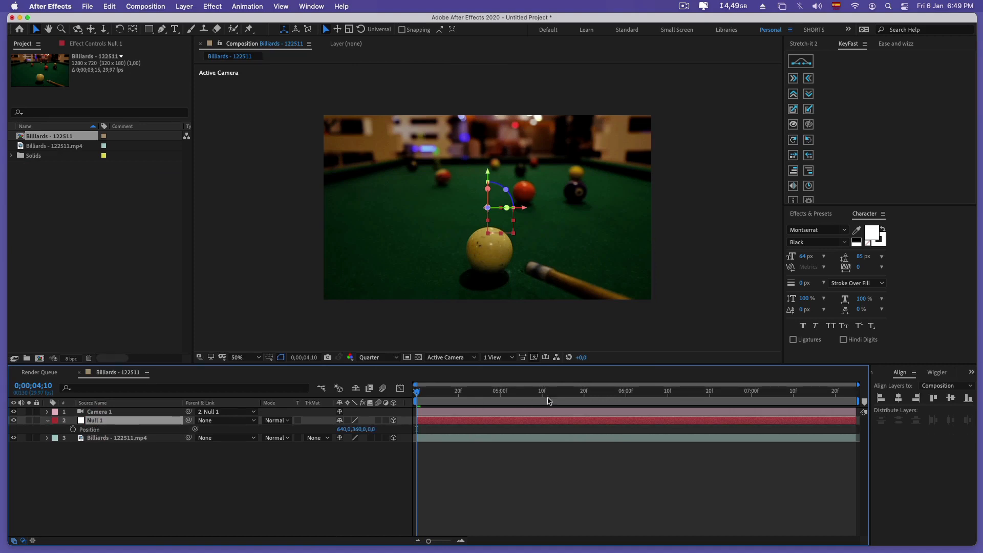
{"action": "left_click", "coordinate": [559, 391]}
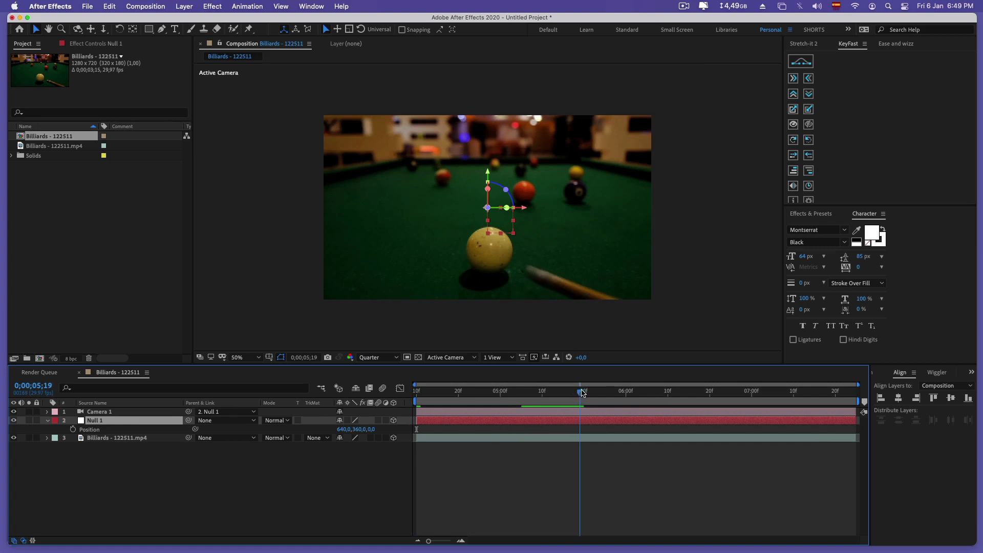
Step: Set Null 1 Position keyframes at 5;19 and a few frames later
{"action": "left_click", "coordinate": [580, 391]}
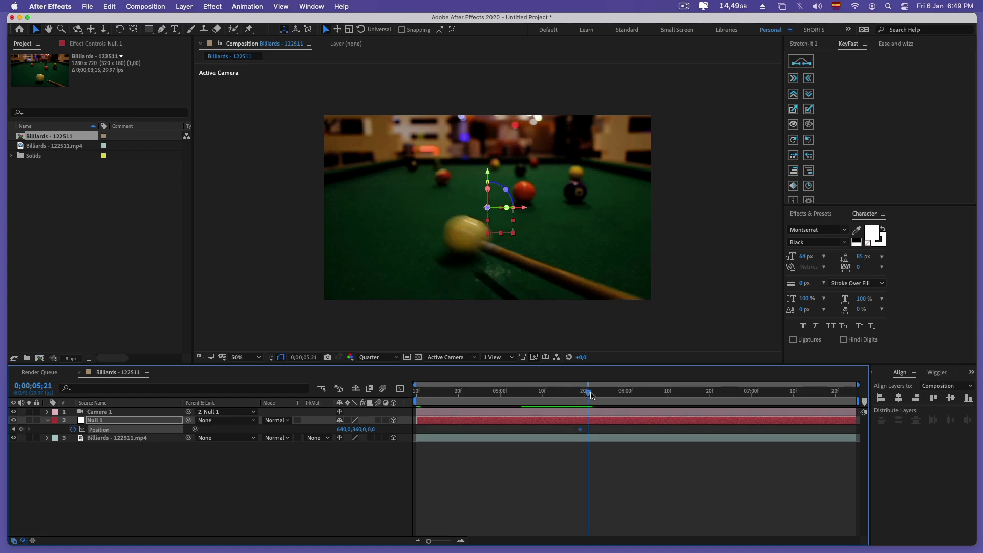
{"action": "left_click", "coordinate": [593, 391]}
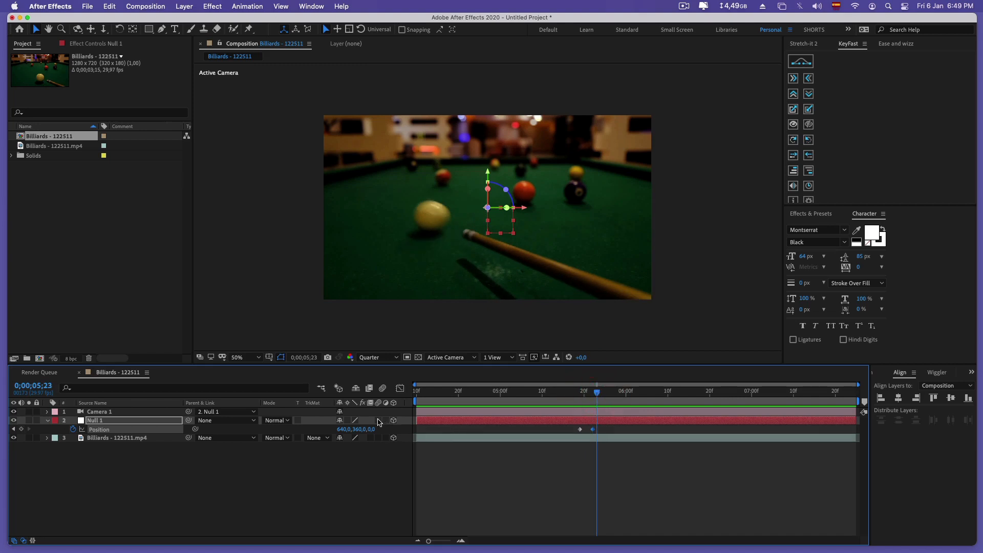
{"action": "left_click", "coordinate": [577, 390]}
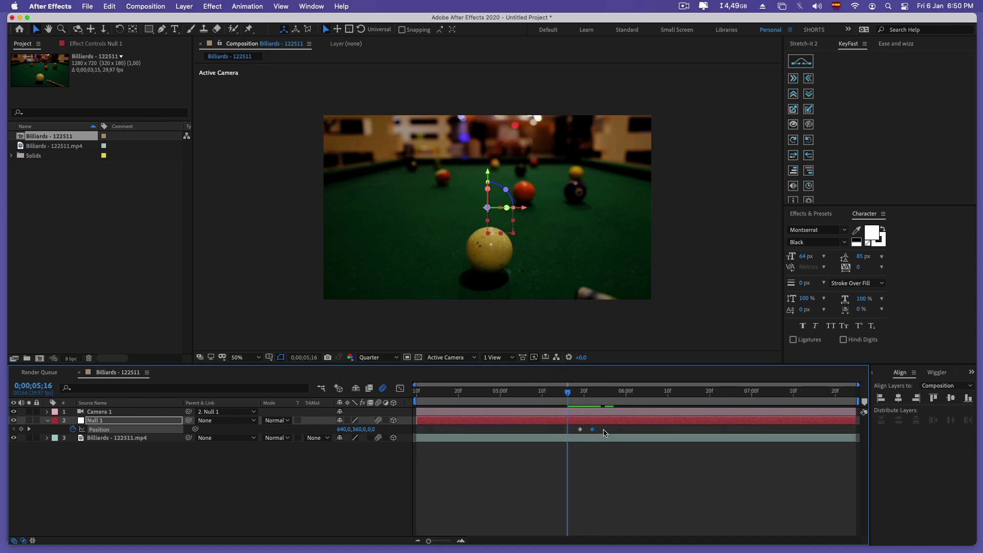
Step: Apply Wiggler to both Position keyframes: Spatial Path, Jagged, frequency 25, magnitude 30
{"action": "left_click", "coordinate": [311, 6]}
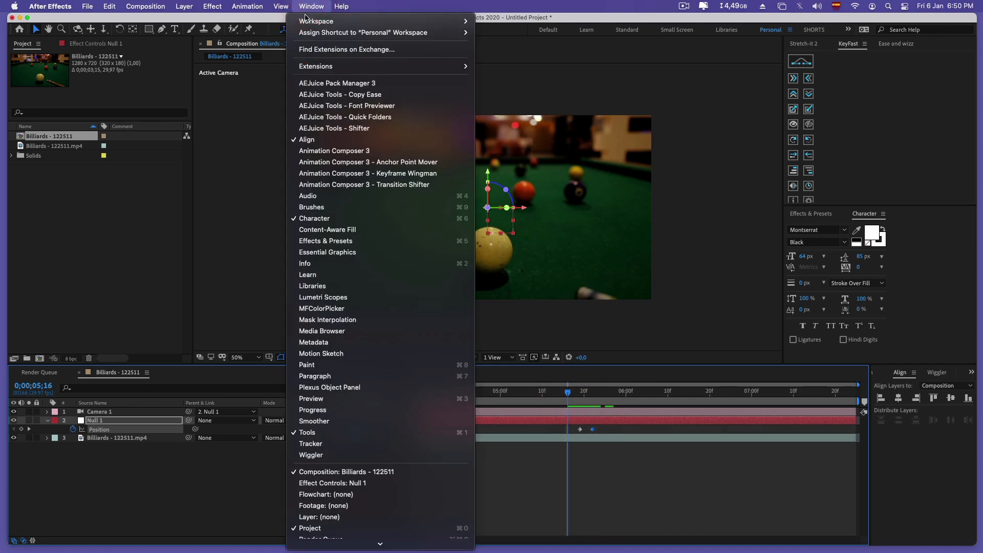
{"action": "mouse_move", "coordinate": [311, 455]}
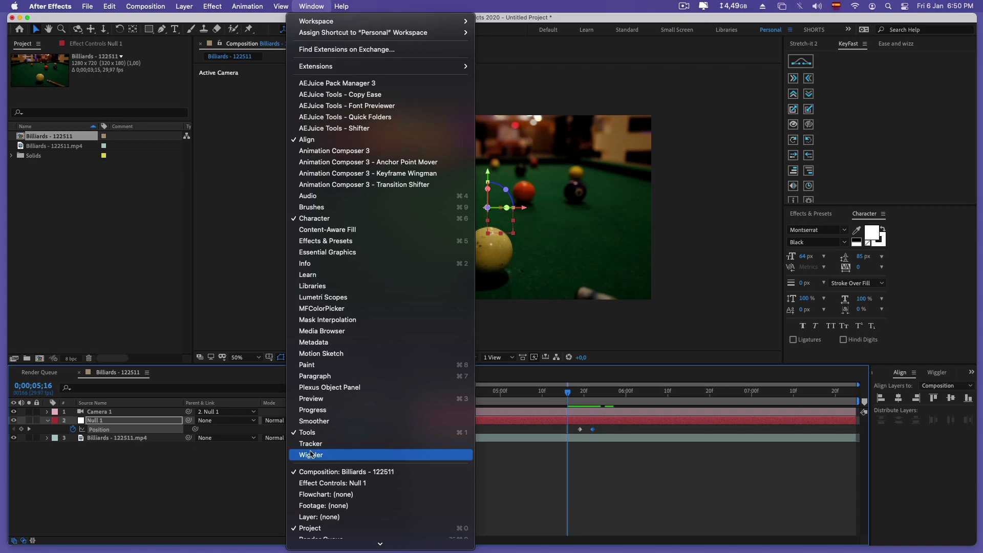
{"action": "left_click", "coordinate": [312, 454]}
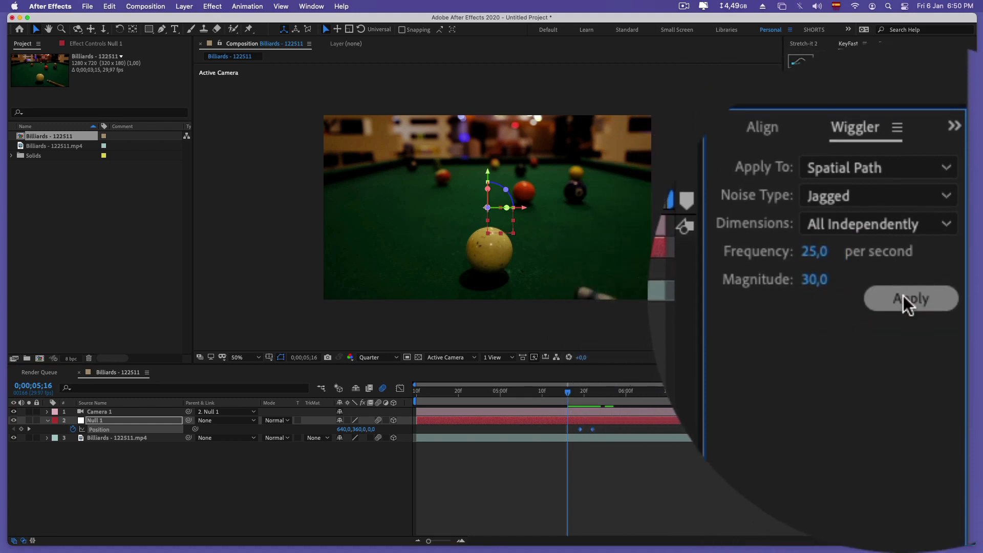
{"action": "left_click", "coordinate": [910, 298]}
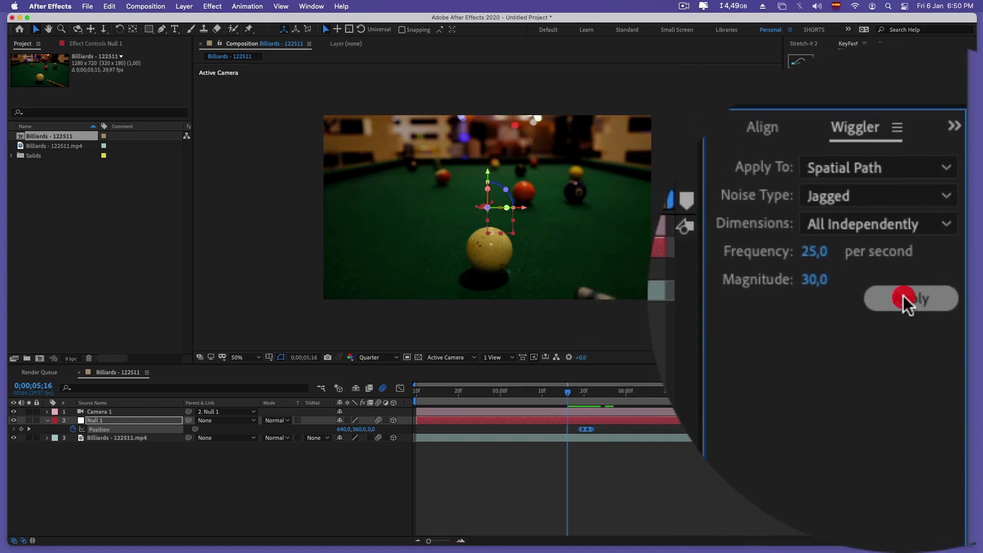
{"action": "left_click", "coordinate": [910, 298]}
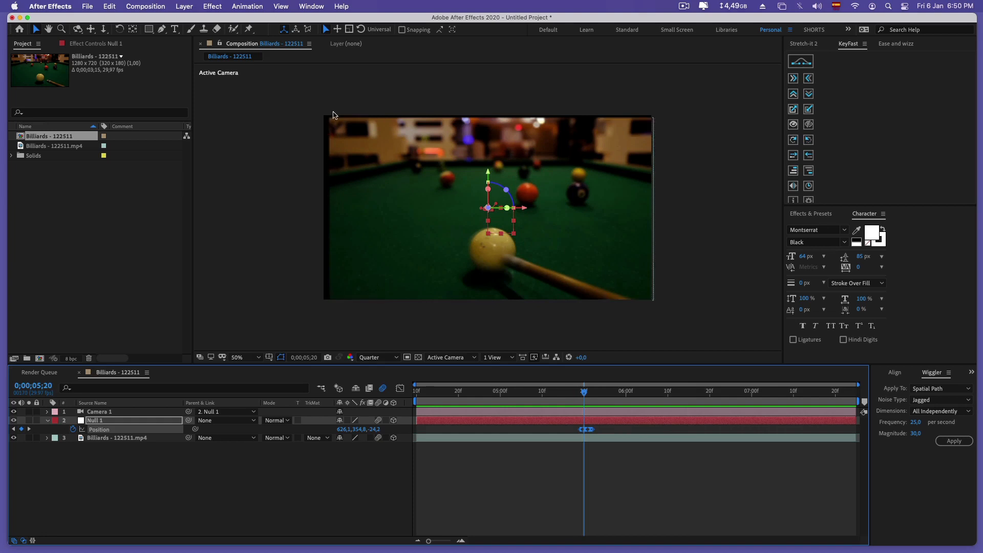
{"action": "mouse_move", "coordinate": [197, 485]}
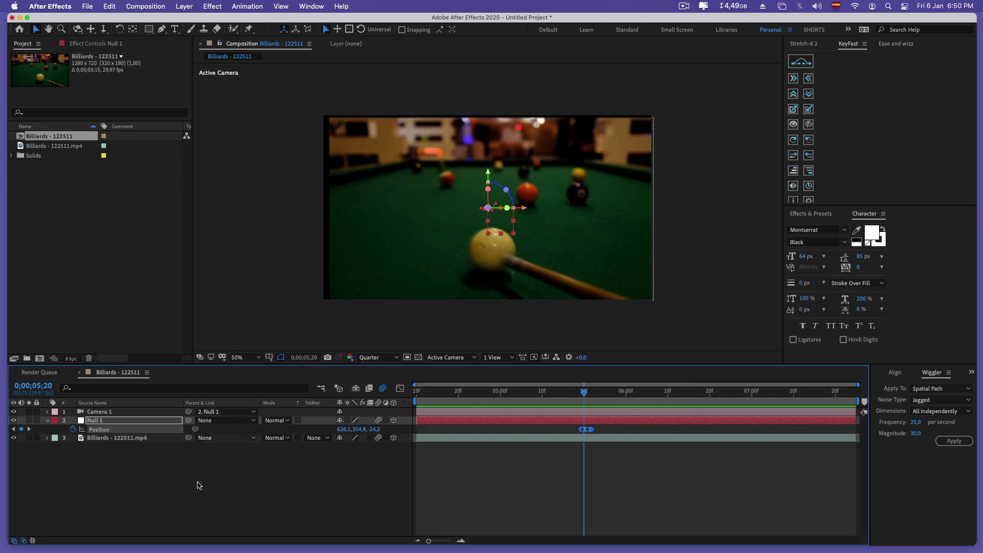
Step: Add Motion Tile to the Billiards layer with output width/height 110 and Mirror Edges on
{"action": "left_click", "coordinate": [116, 438]}
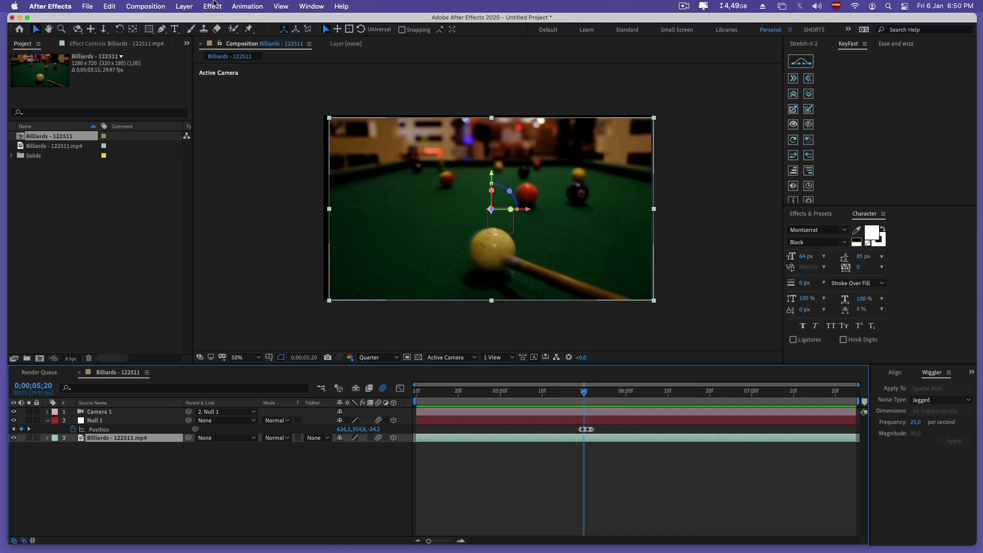
{"action": "left_click", "coordinate": [212, 6]}
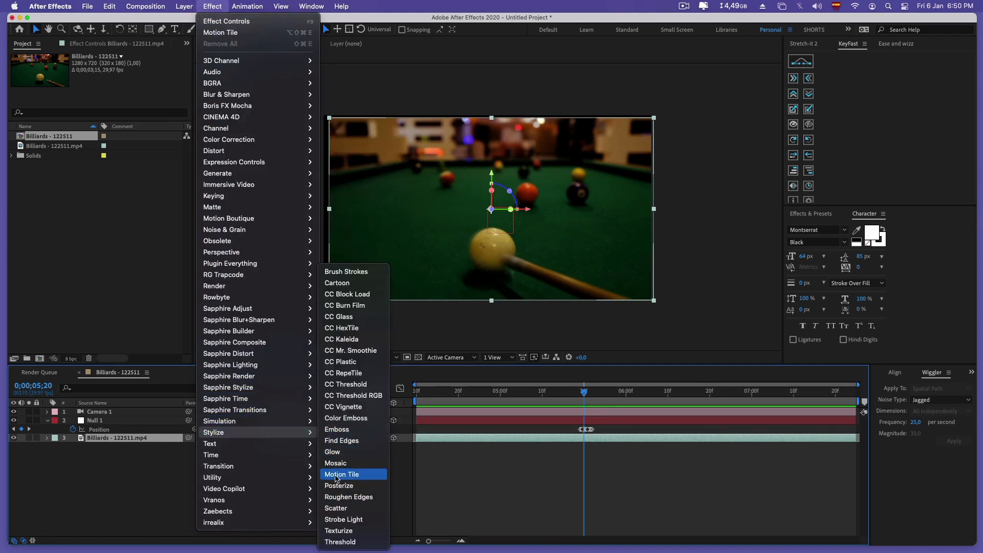
{"action": "left_click", "coordinate": [342, 474]}
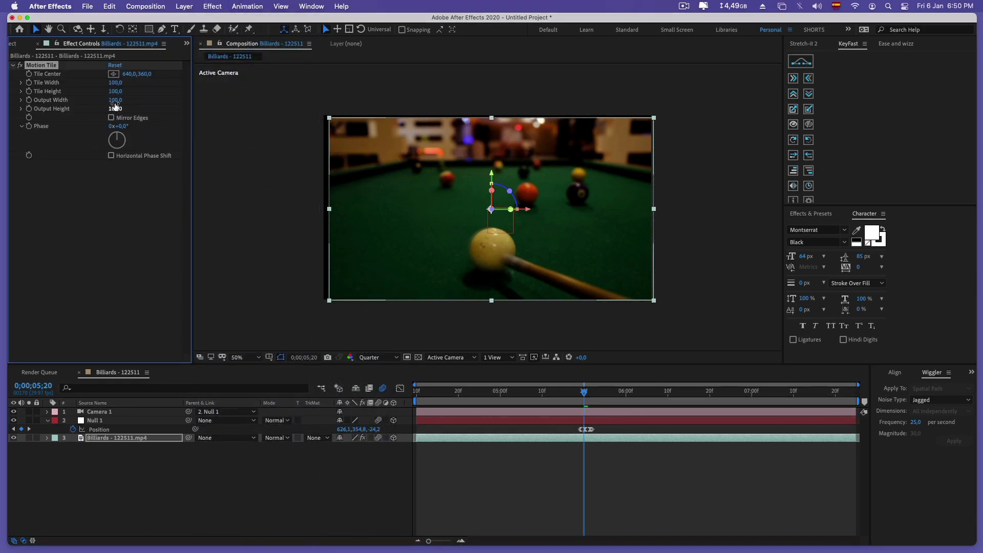
{"action": "left_click", "coordinate": [117, 100]}
{"action": "type", "text": "110"}
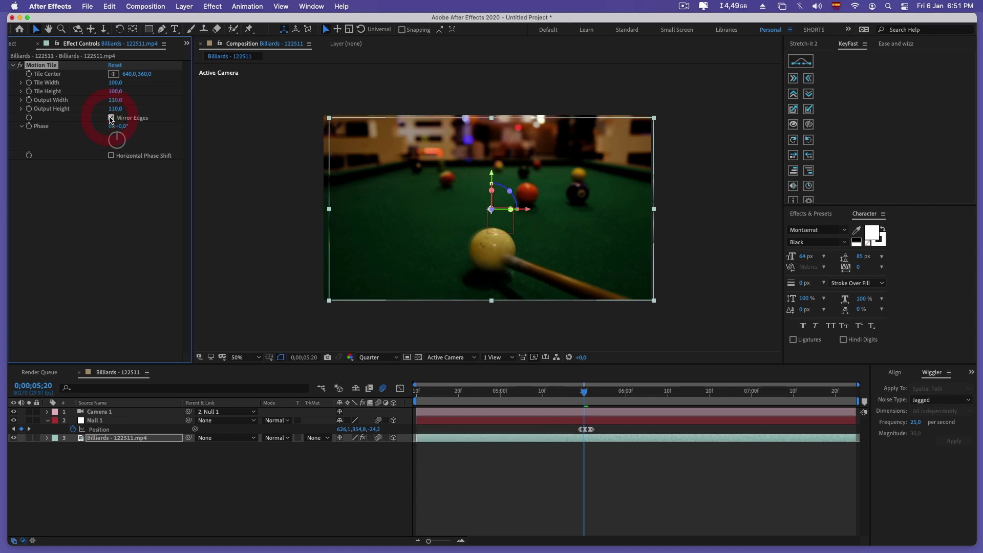
{"action": "left_click", "coordinate": [111, 118]}
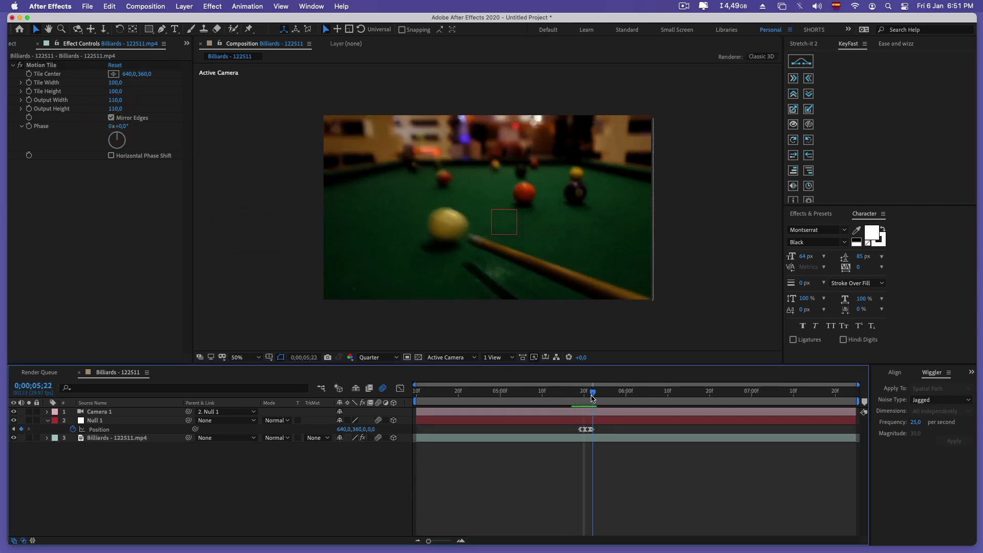
{"action": "left_click_drag", "start_coordinate": [592, 391], "coordinate": [588, 391]}
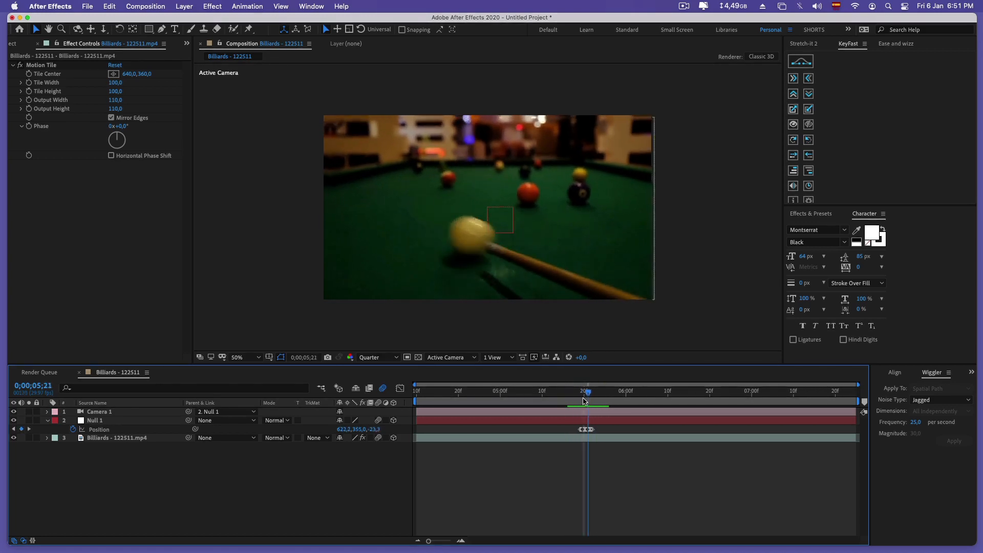
{"action": "left_click_drag", "start_coordinate": [586, 392], "coordinate": [576, 392]}
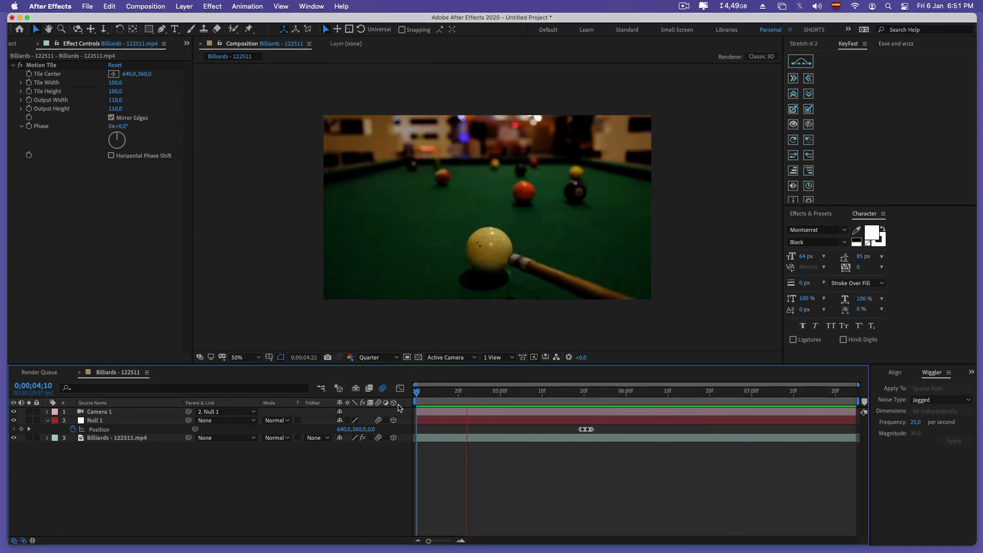
{"action": "left_click", "coordinate": [576, 392]}
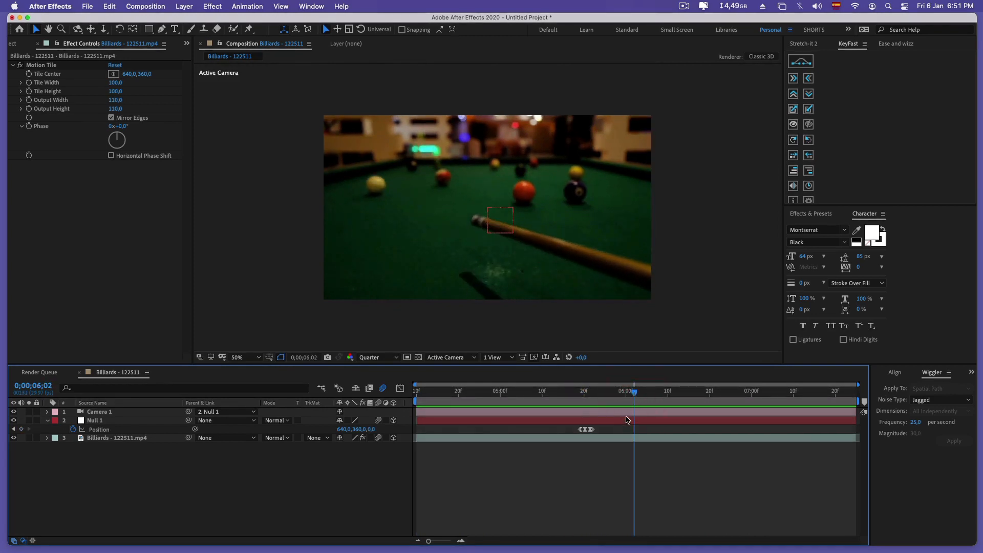
{"action": "left_click", "coordinate": [609, 390]}
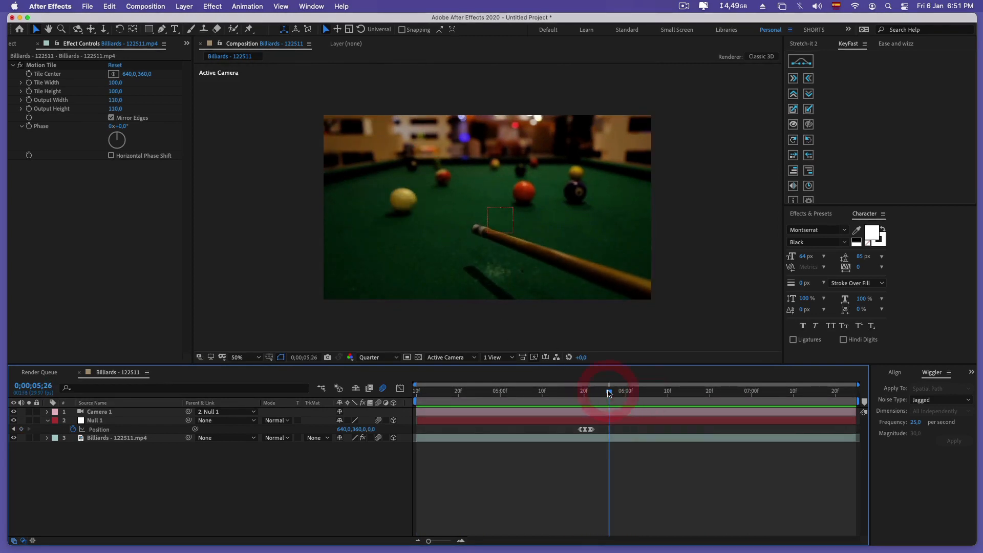